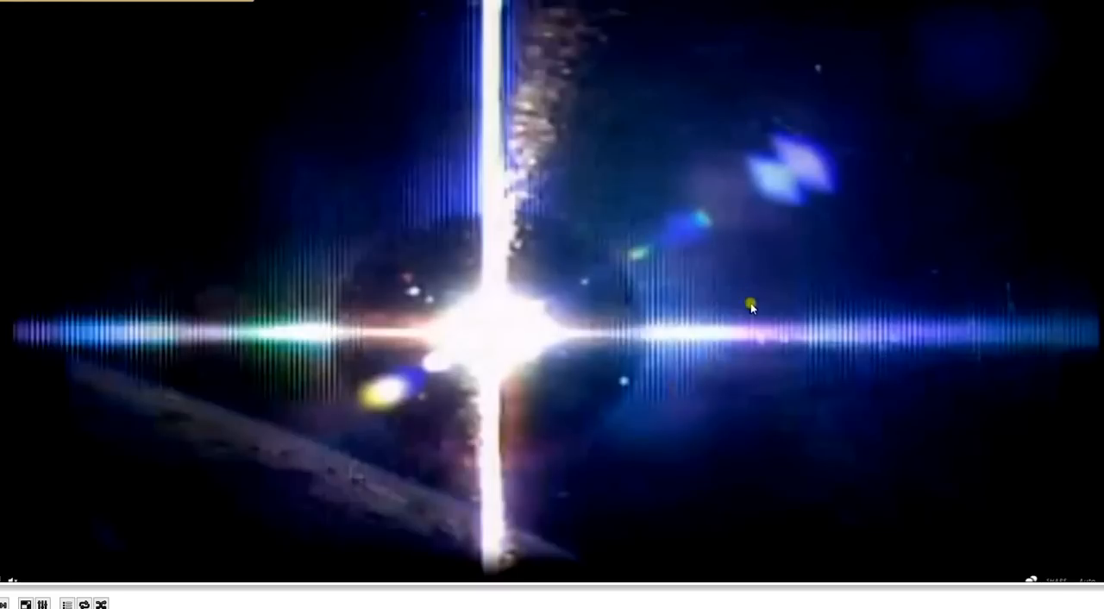
{"action": "mouse_move", "coordinate": [842, 590]}
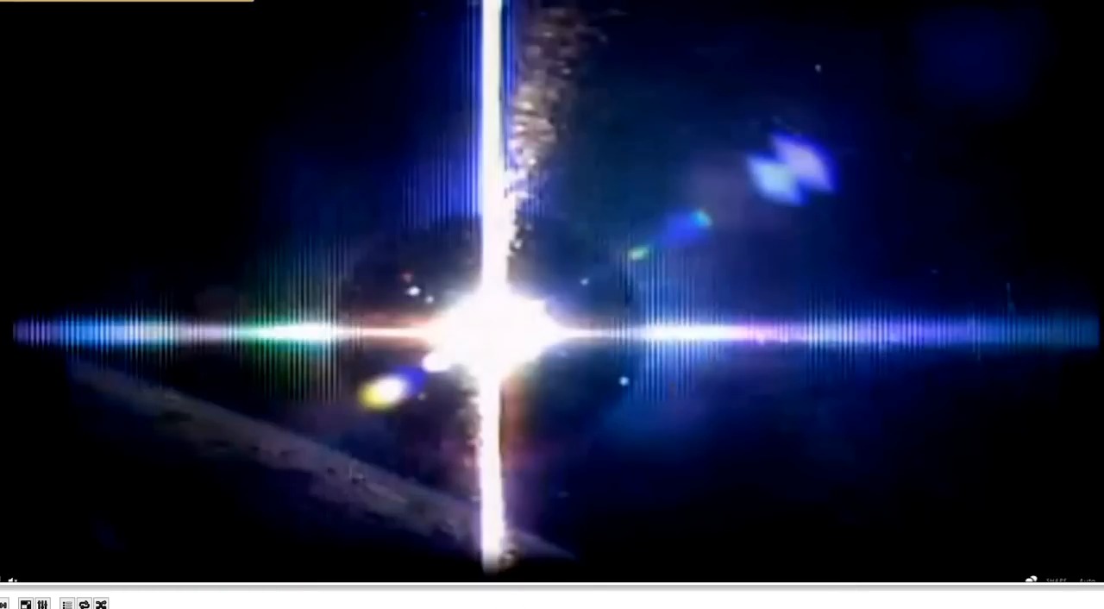
{"action": "mouse_move", "coordinate": [316, 558]}
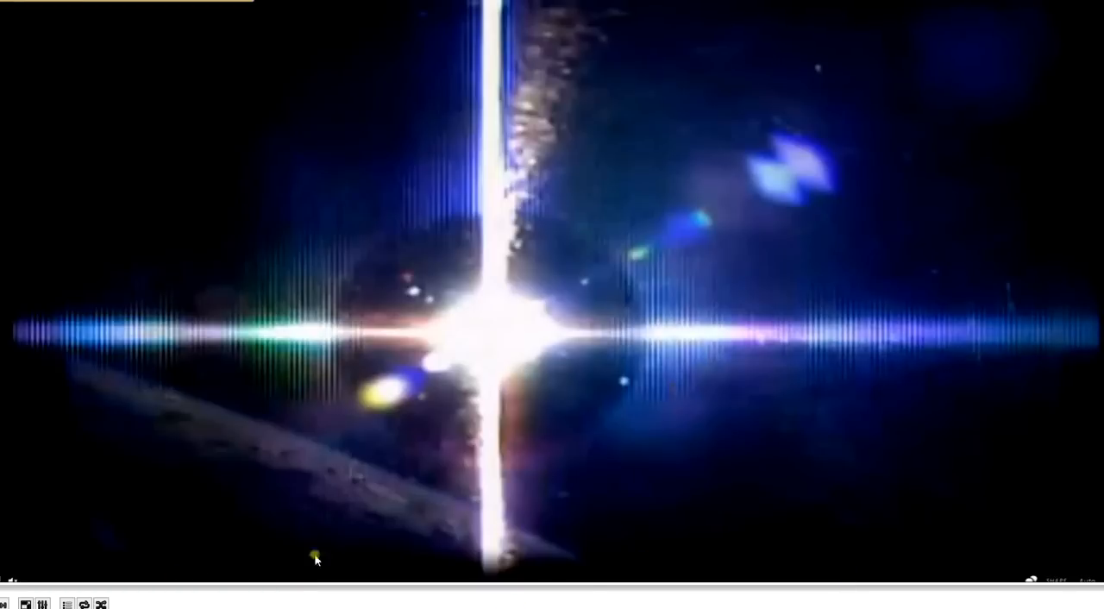
{"action": "mouse_move", "coordinate": [333, 428]}
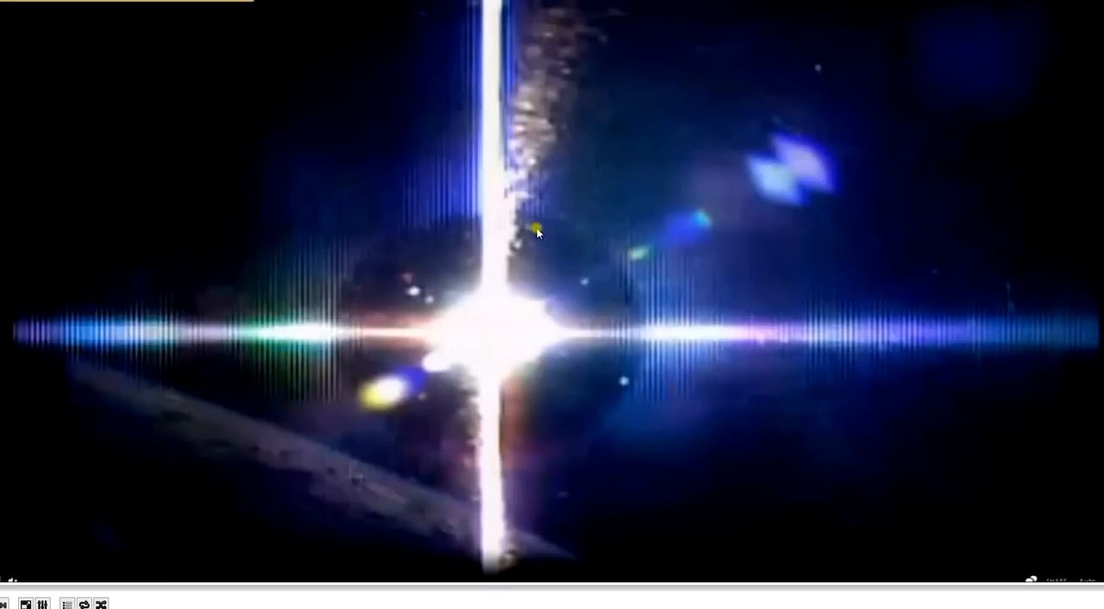
{"action": "mouse_move", "coordinate": [497, 552]}
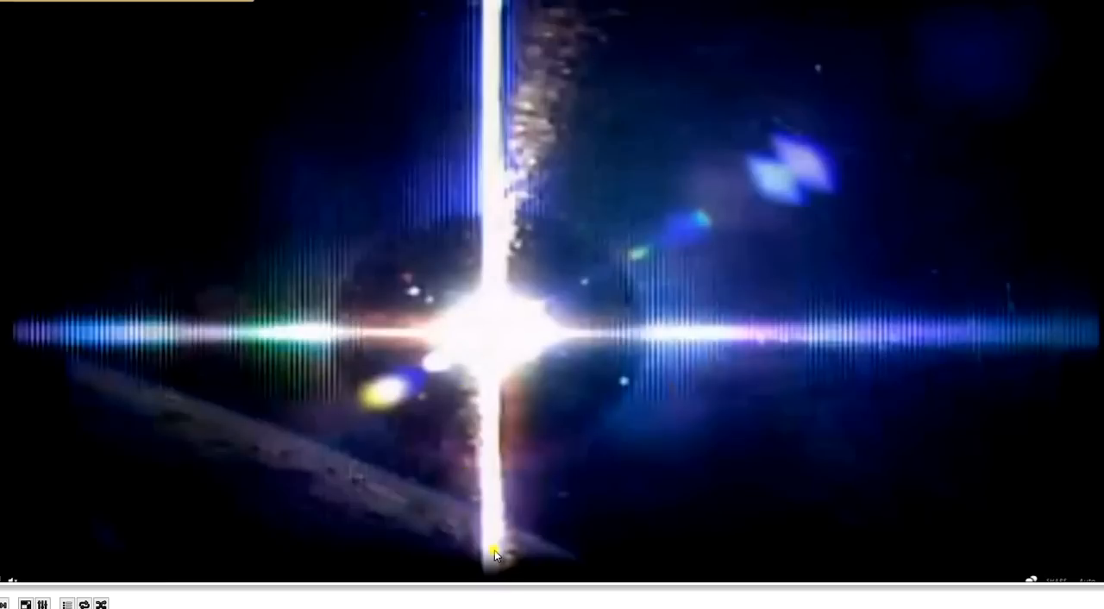
{"action": "mouse_move", "coordinate": [445, 552]}
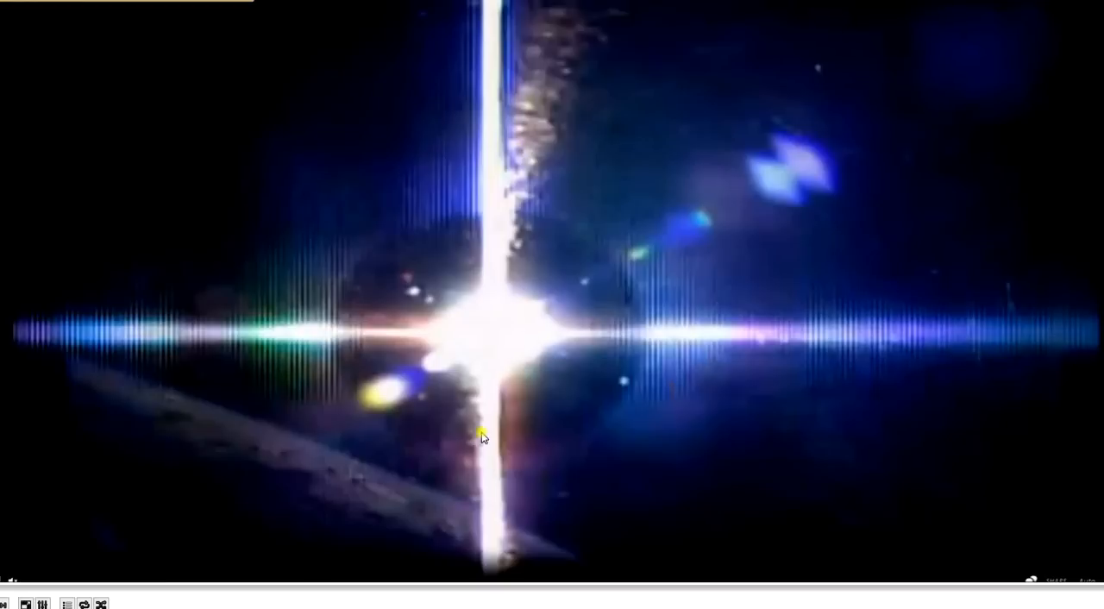
{"action": "mouse_move", "coordinate": [452, 285]}
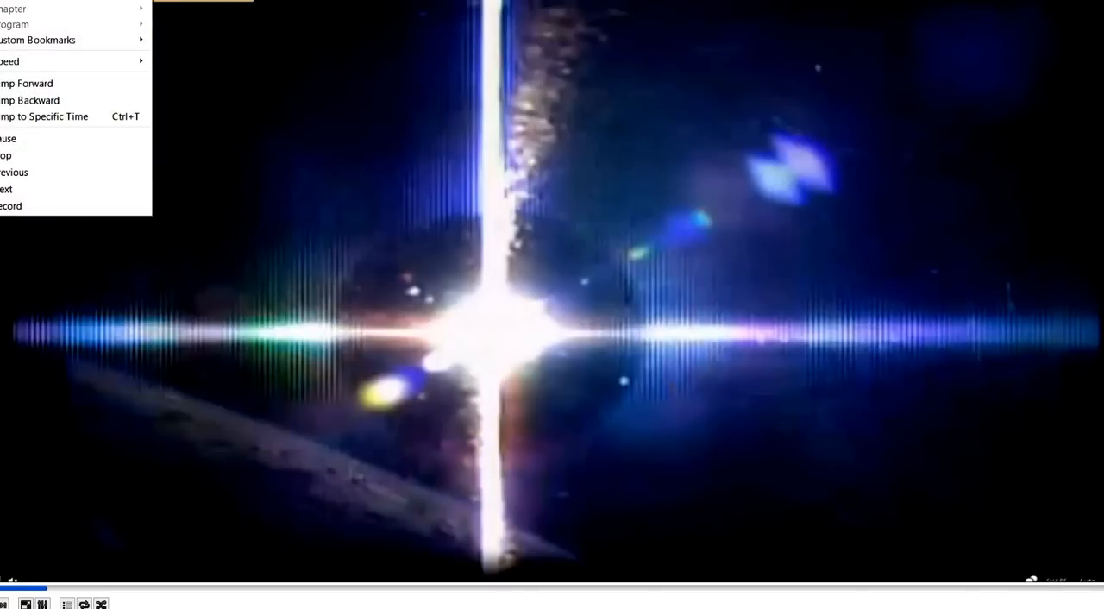
{"action": "mouse_move", "coordinate": [69, 60]}
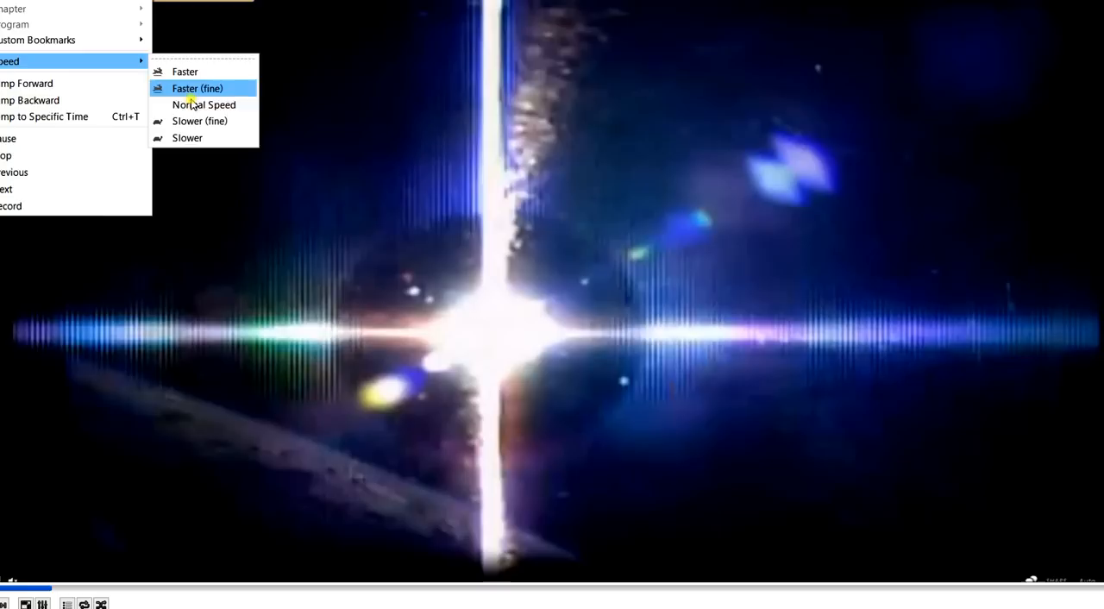
Raise playback speed one fine step via Playback > Speed > Faster (fine).
{"action": "left_click", "coordinate": [197, 88]}
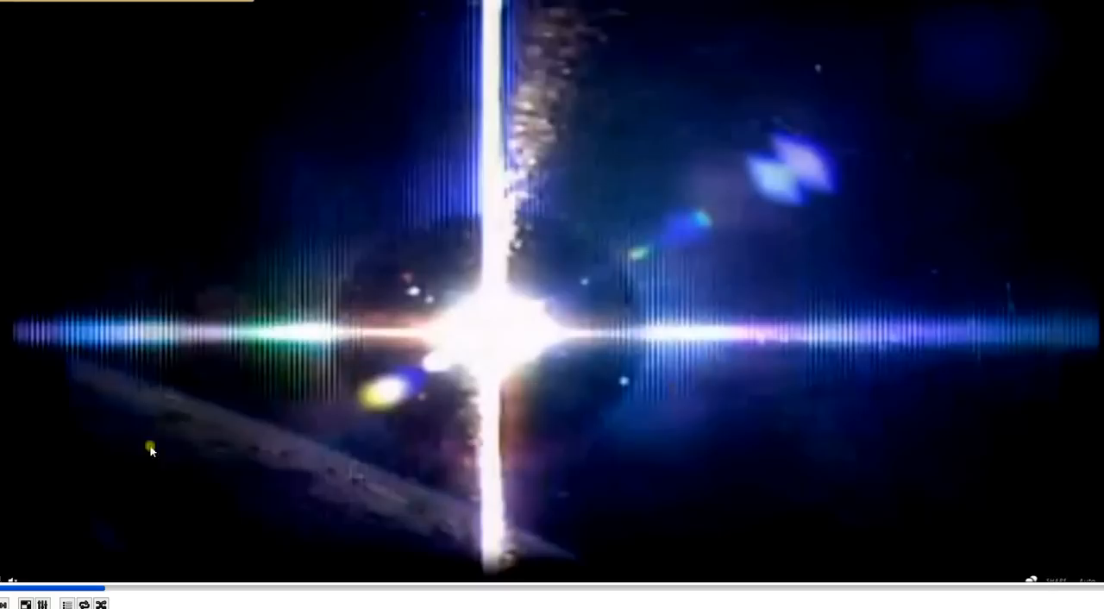
{"action": "mouse_move", "coordinate": [107, 590]}
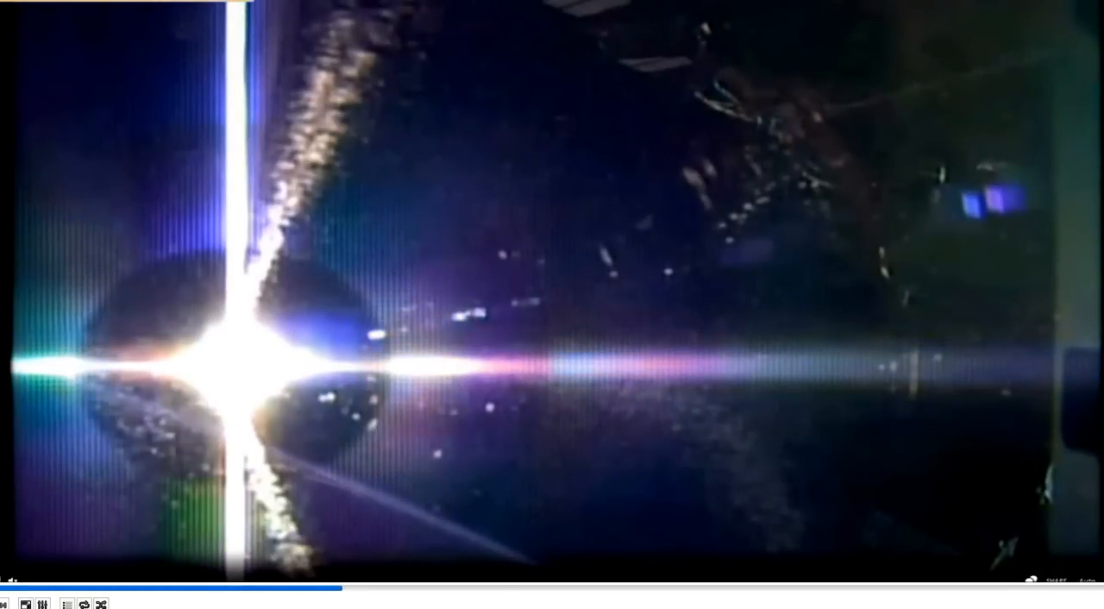
{"action": "mouse_move", "coordinate": [205, 383]}
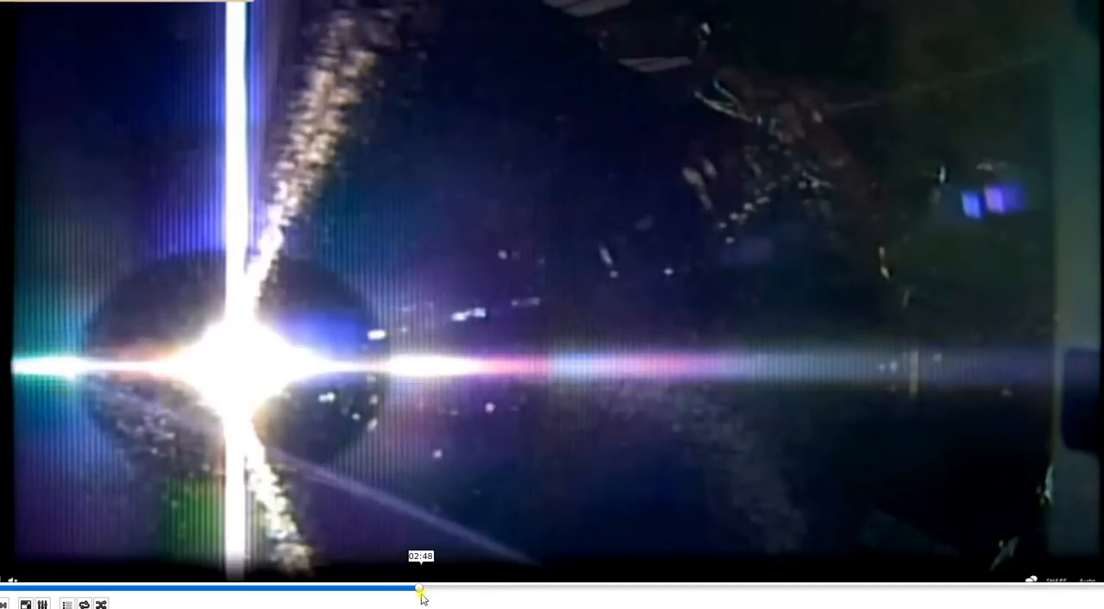
Scrub the seek bar forward to a later point in the ISS footage.
{"action": "left_click", "coordinate": [446, 590]}
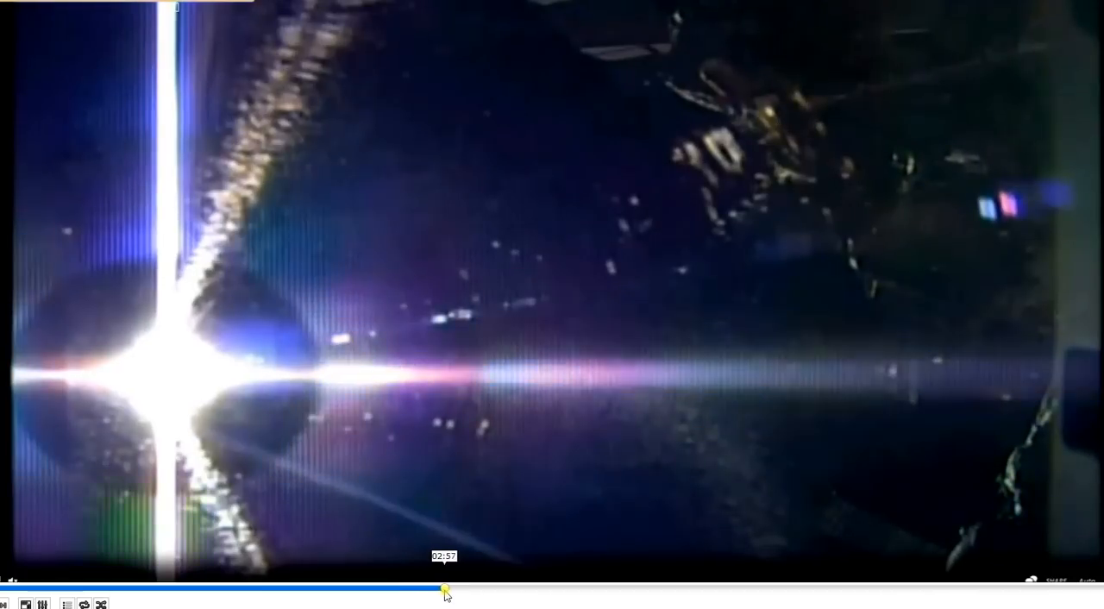
{"action": "left_click_drag", "start_coordinate": [445, 592], "coordinate": [487, 591]}
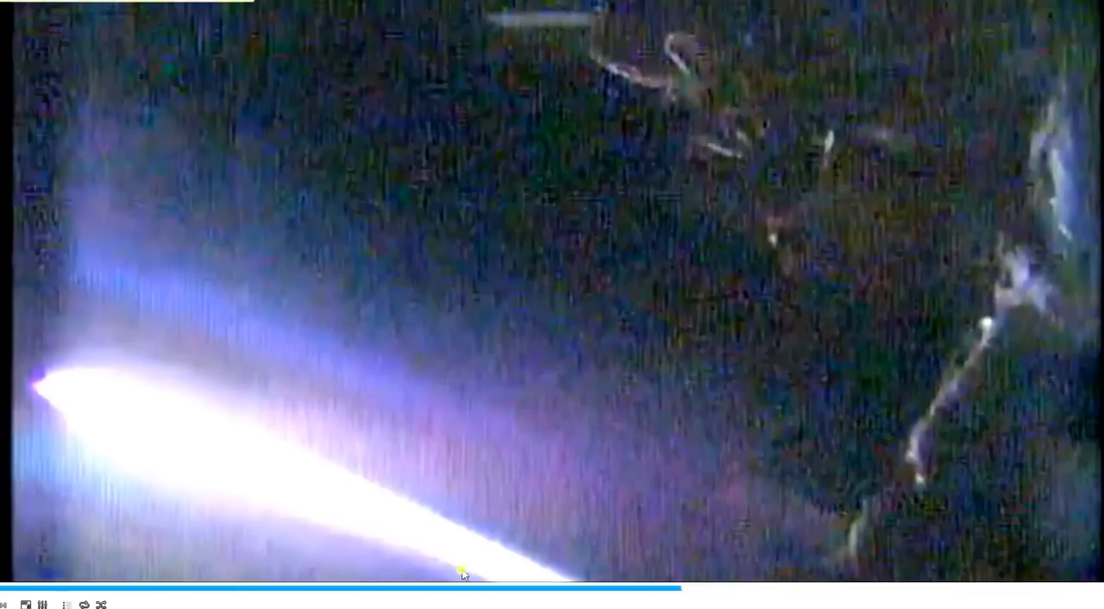
{"action": "mouse_move", "coordinate": [590, 556]}
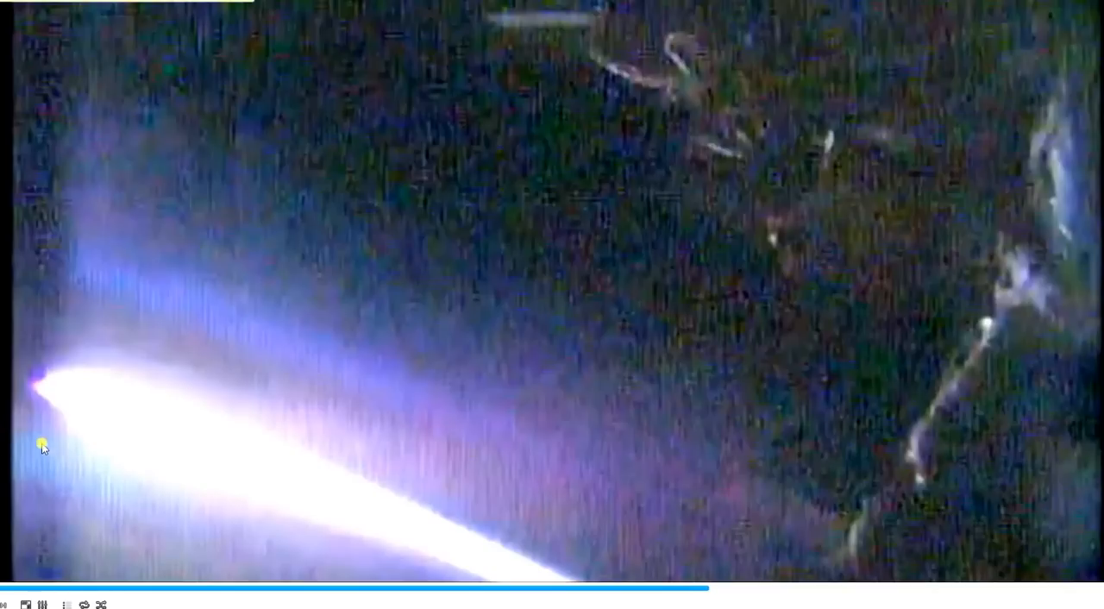
{"action": "mouse_move", "coordinate": [435, 462]}
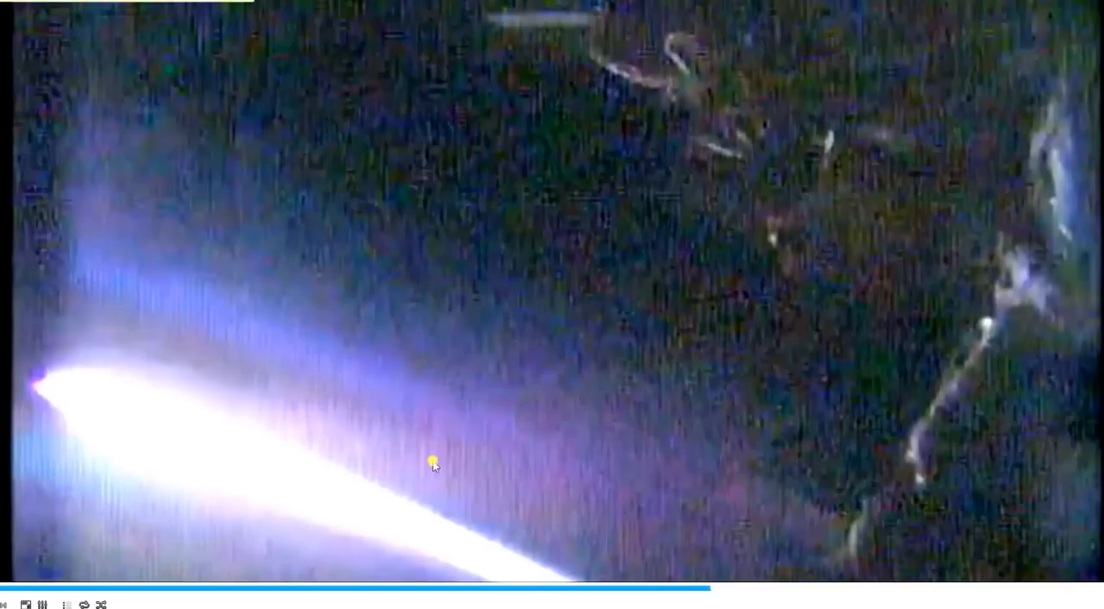